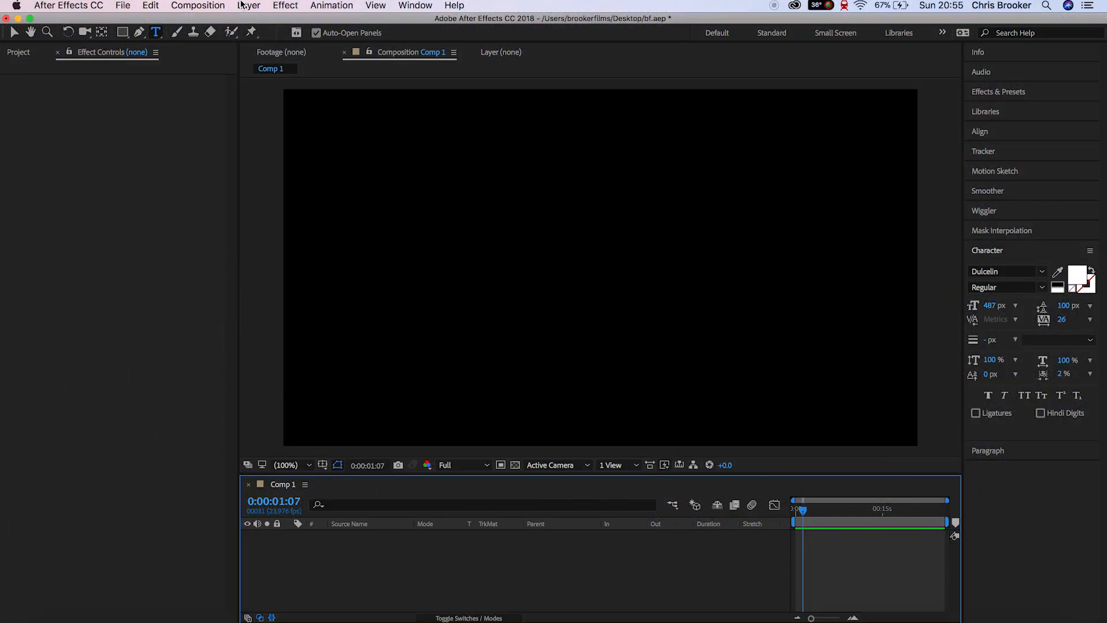
# - Create a new full-frame black solid layer, Black Solid 1, in Comp 1
pyautogui.click(249, 6)
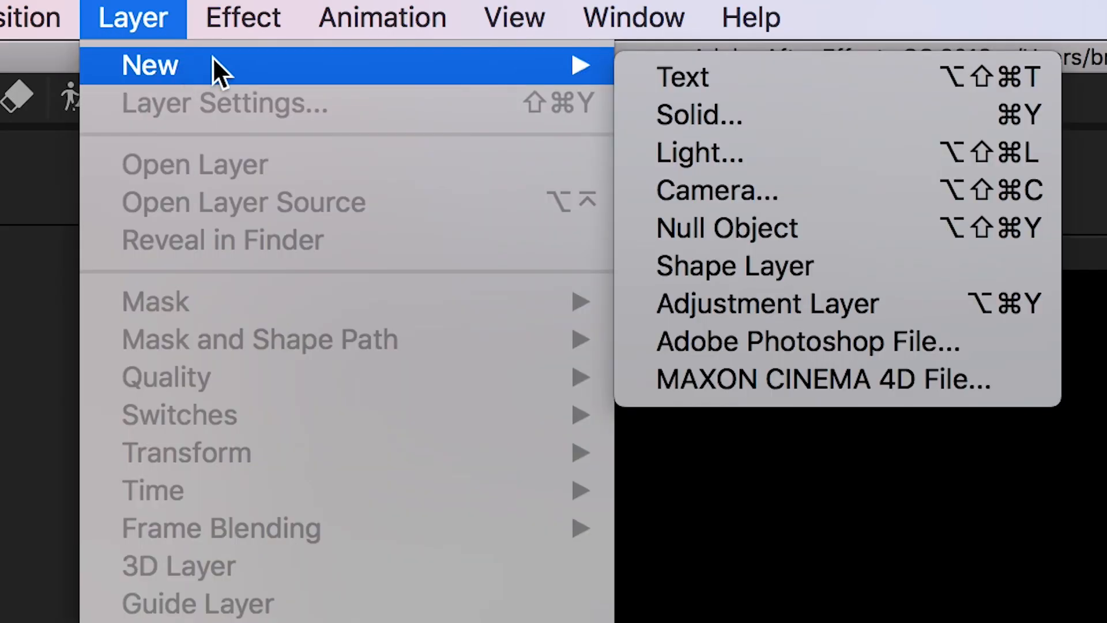
pyautogui.click(698, 114)
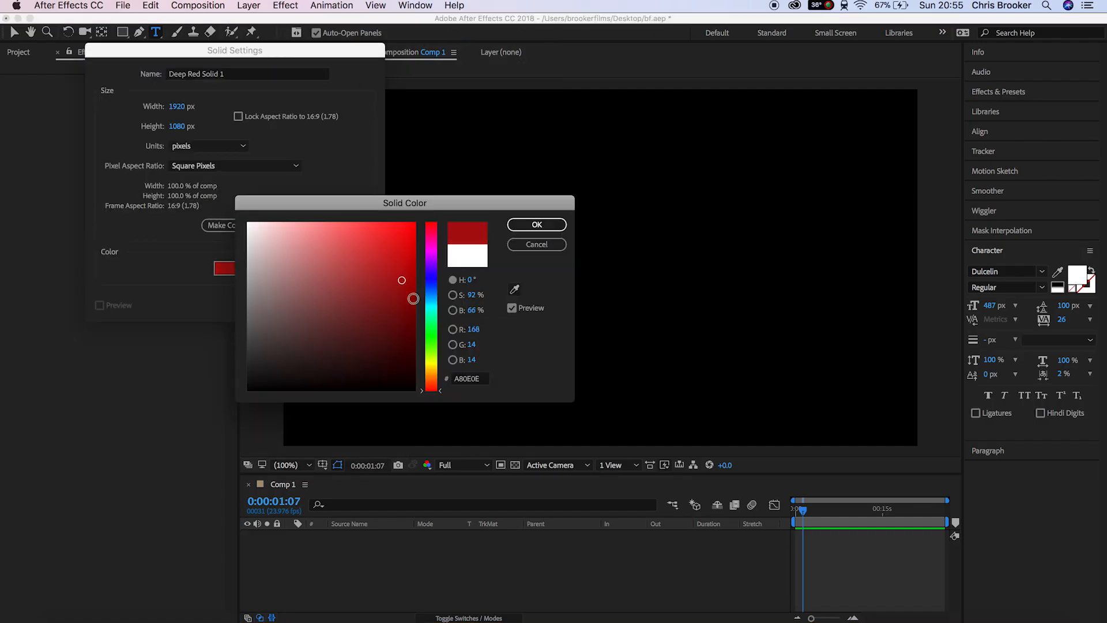
pyautogui.click(536, 224)
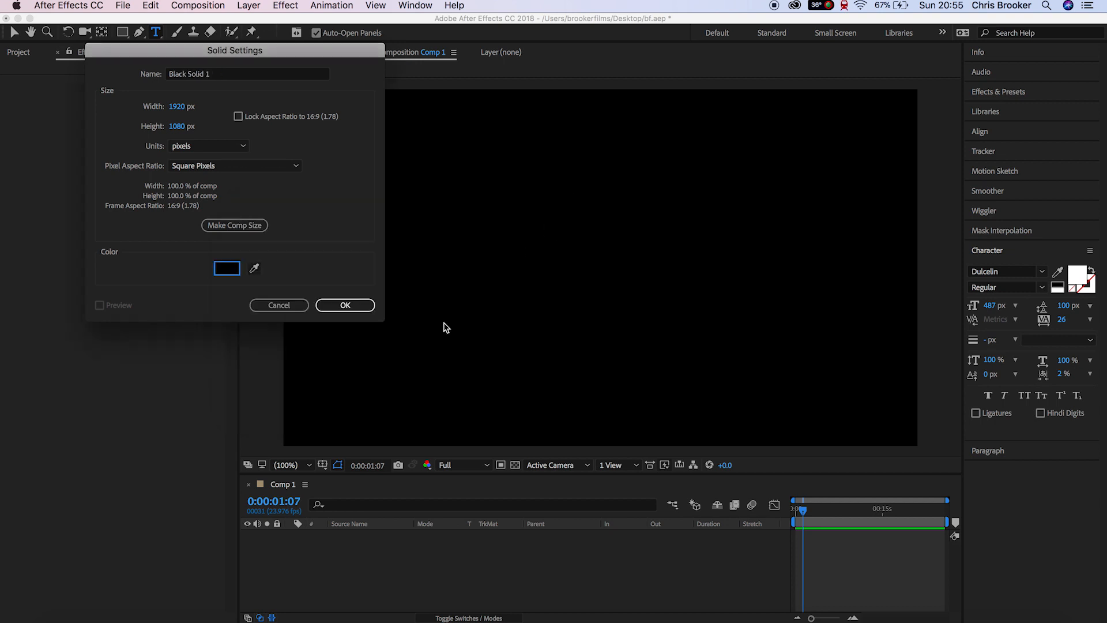
pyautogui.click(345, 305)
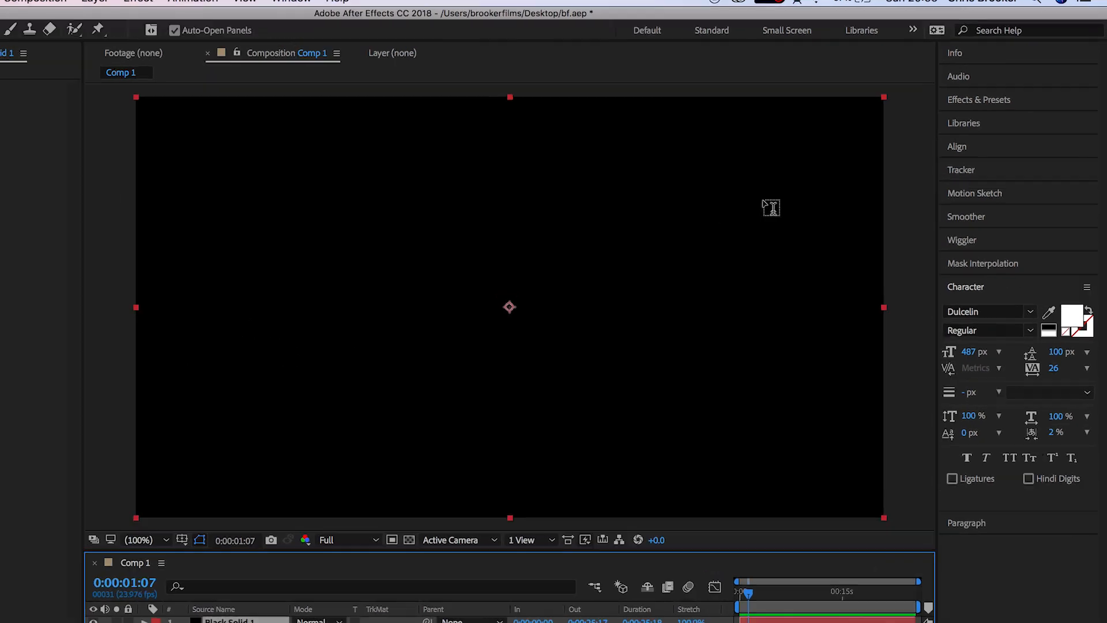
# - Search Effects & Presets for 'snow' and apply CC Snowfall to Black Solid 1
pyautogui.write('write')
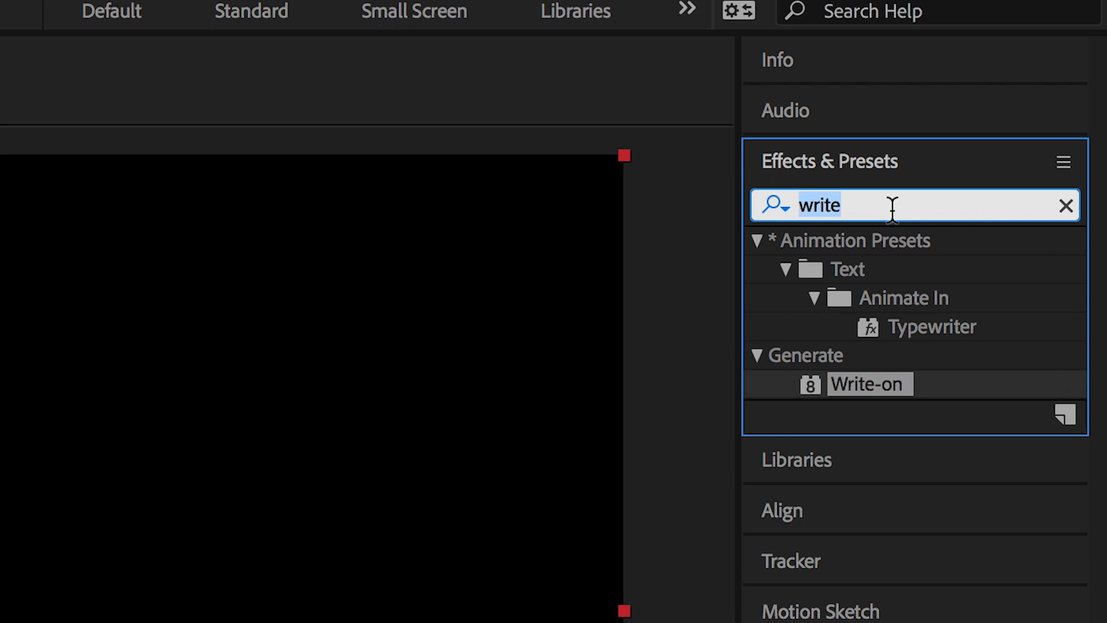
pyautogui.write('snow')
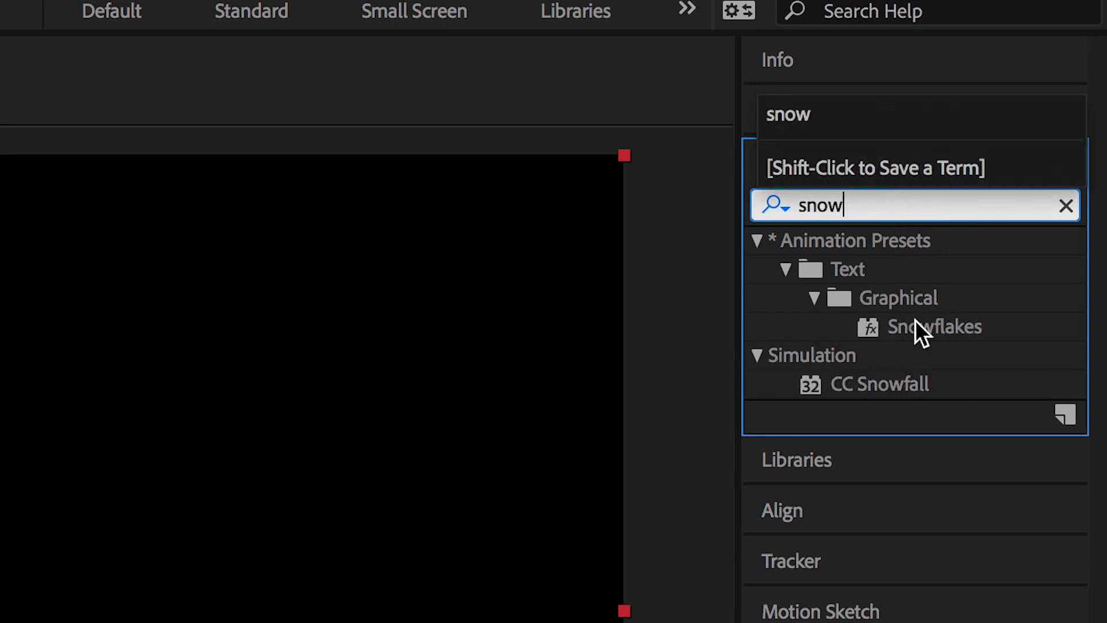
pyautogui.doubleClick(879, 383)
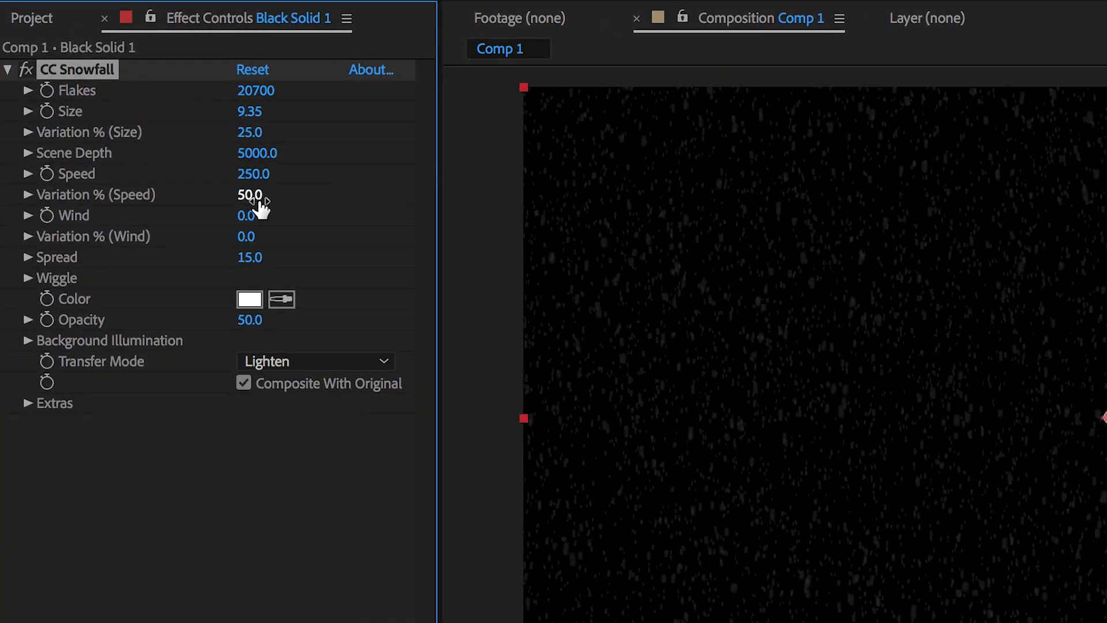
# - Expand CC Snowfall's Wind parameter to reveal its -50 to 50 slider
pyautogui.click(26, 215)
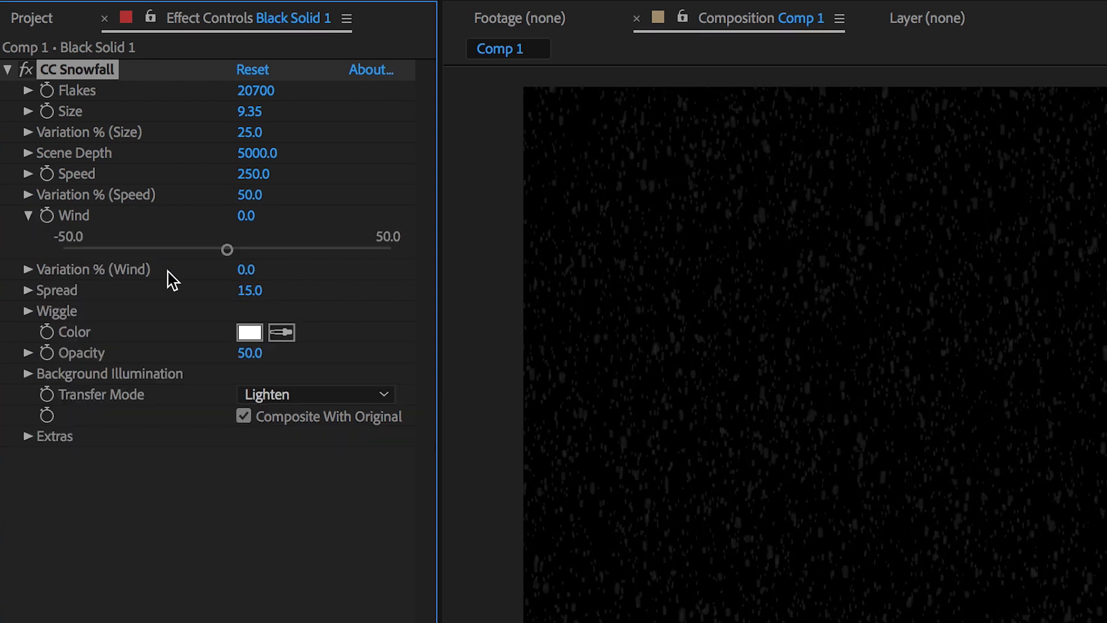
# - Set Wind to 42.5, wind Variation to 100%, and widen Spread to 36.2
pyautogui.moveTo(227, 249); pyautogui.dragTo(367, 249)
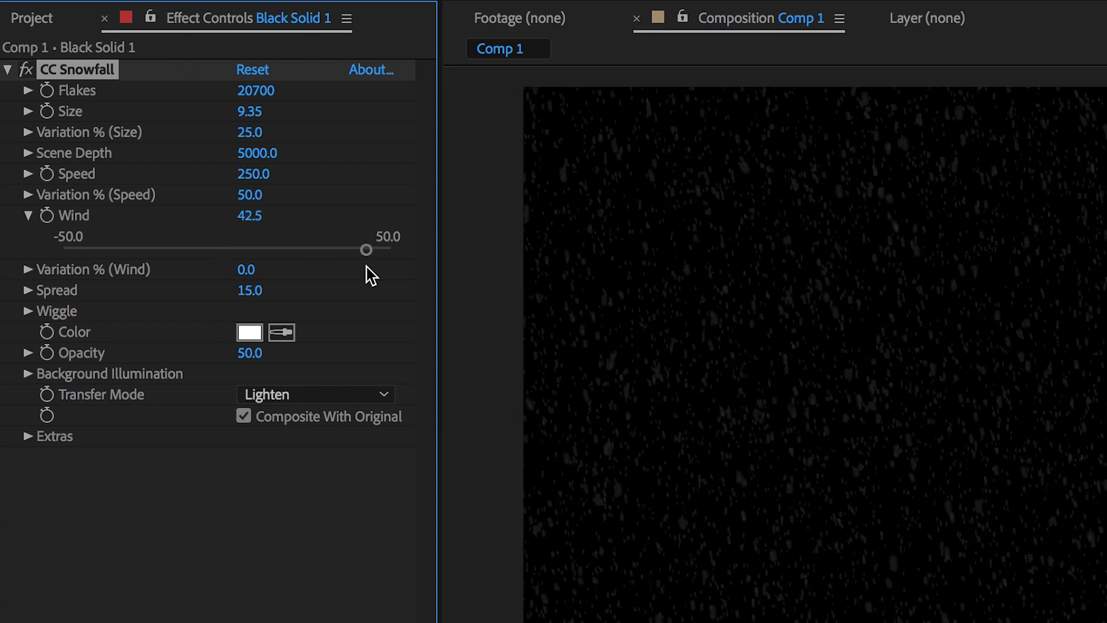
pyautogui.moveTo(367, 249); pyautogui.dragTo(349, 249)
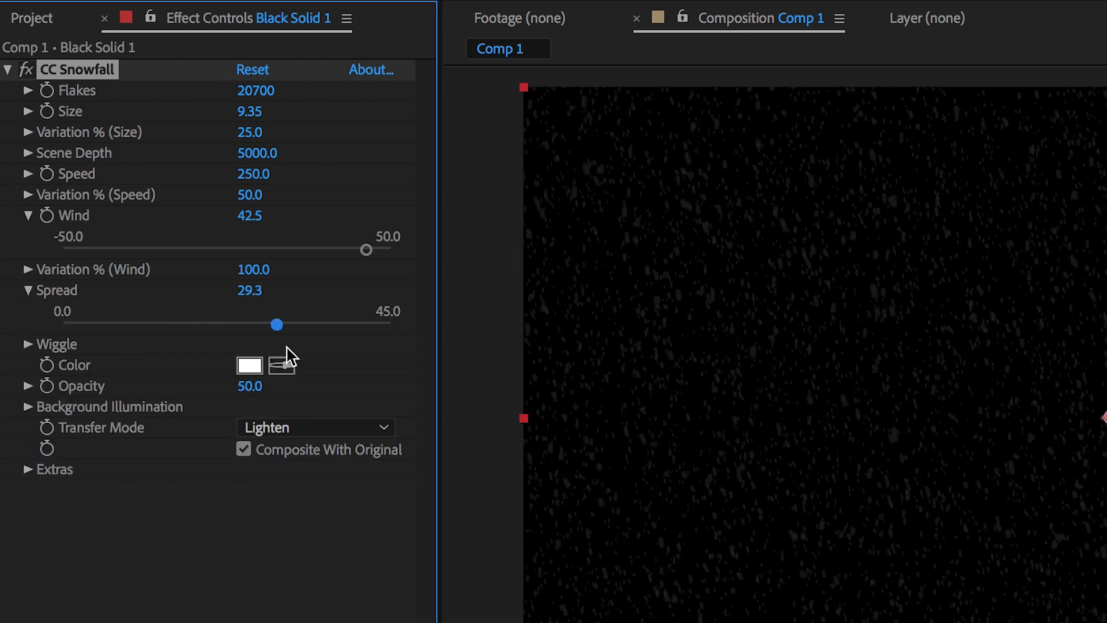
pyautogui.moveTo(276, 324); pyautogui.dragTo(179, 324)
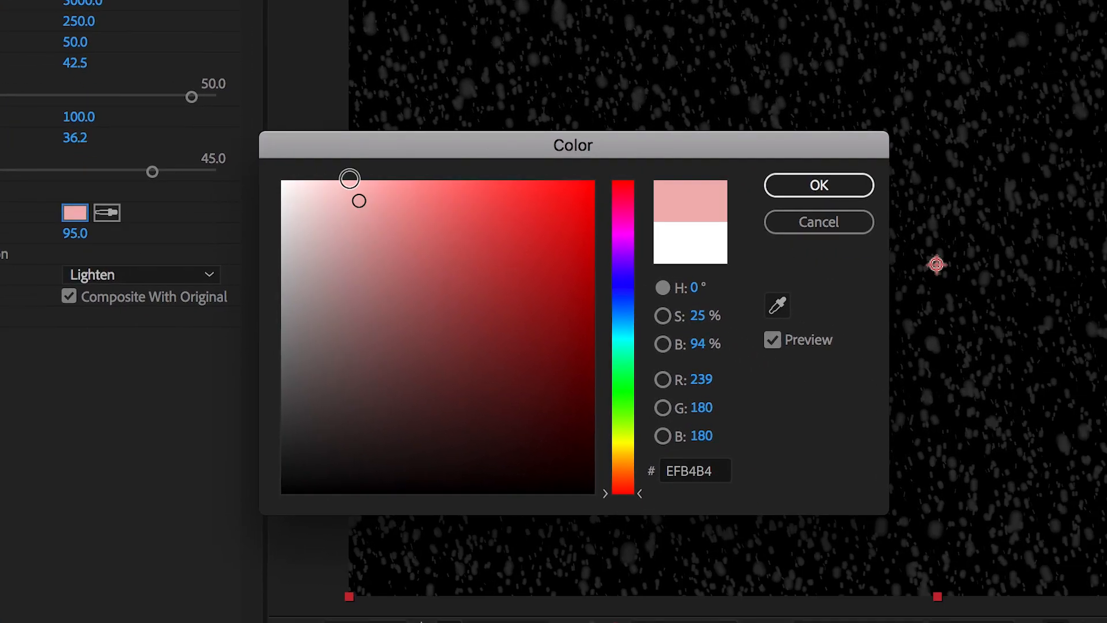
# - Change the CC Snowfall colour from pale pink to pure white (FFFFFF)
pyautogui.moveTo(349, 178); pyautogui.dragTo(592, 182)
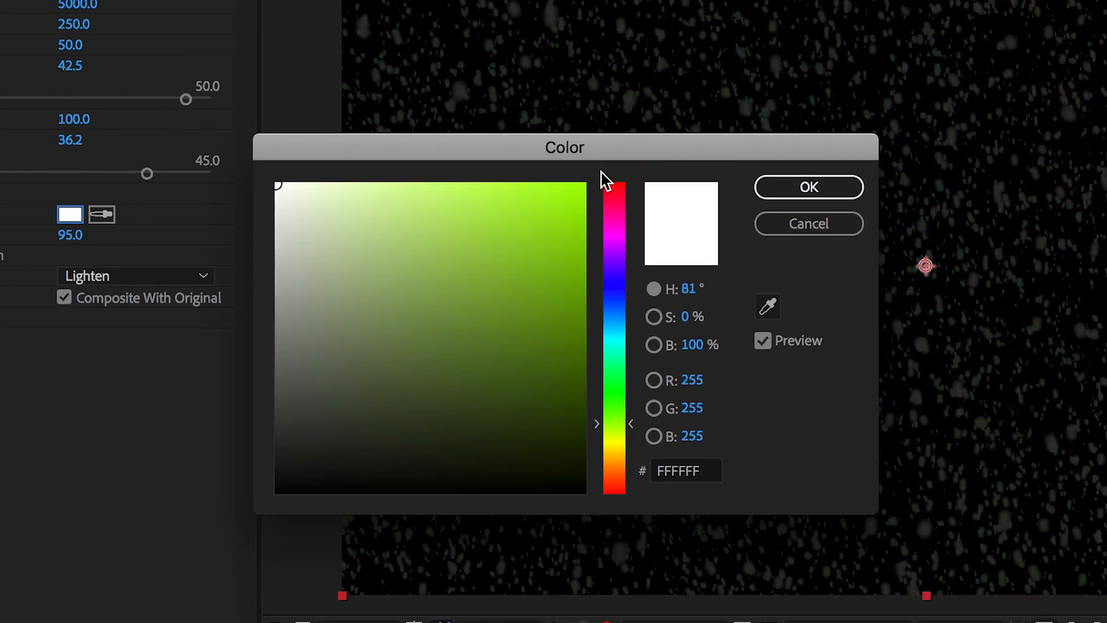
pyautogui.click(808, 187)
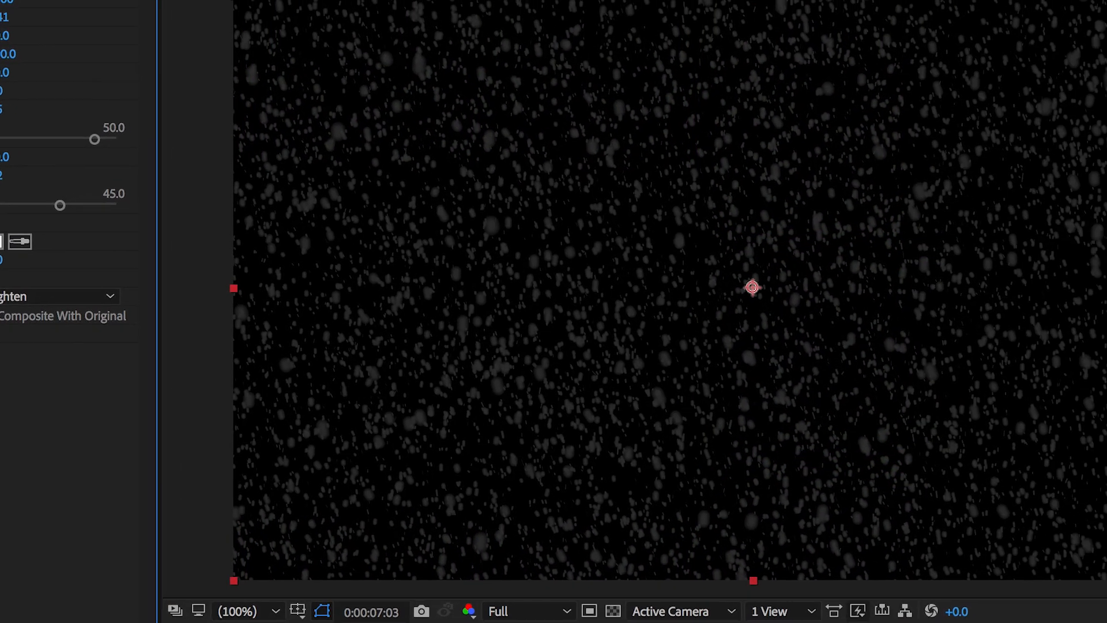